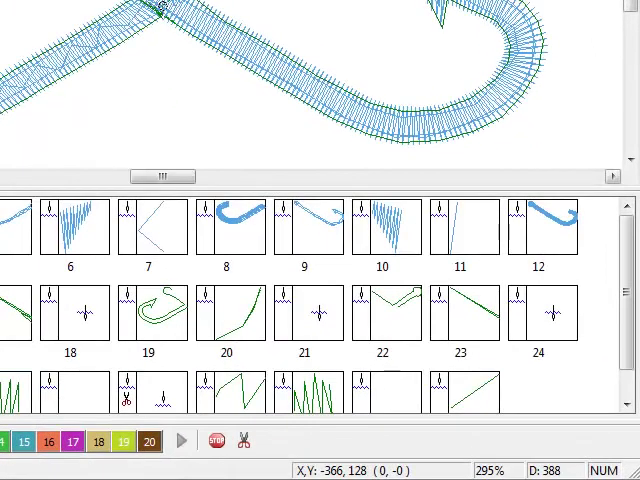
mouse_move(520, 20)
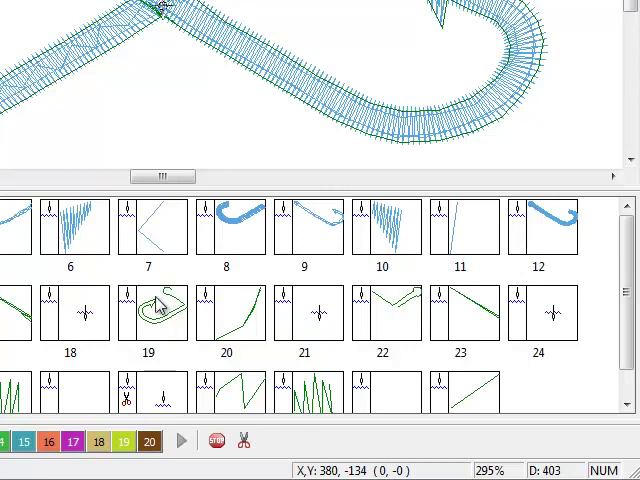
mouse_move(178, 308)
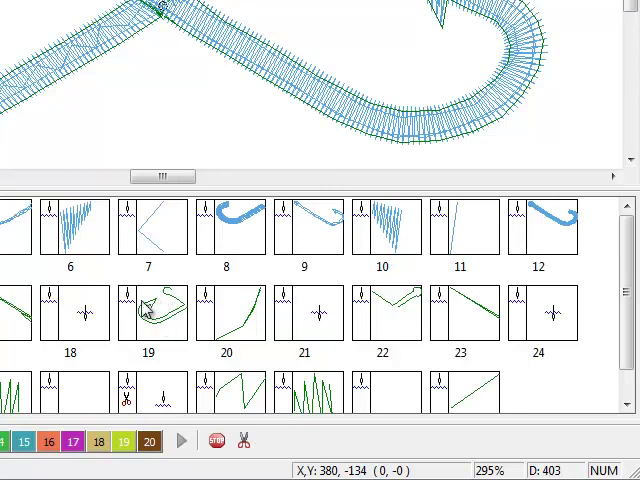
mouse_move(88, 52)
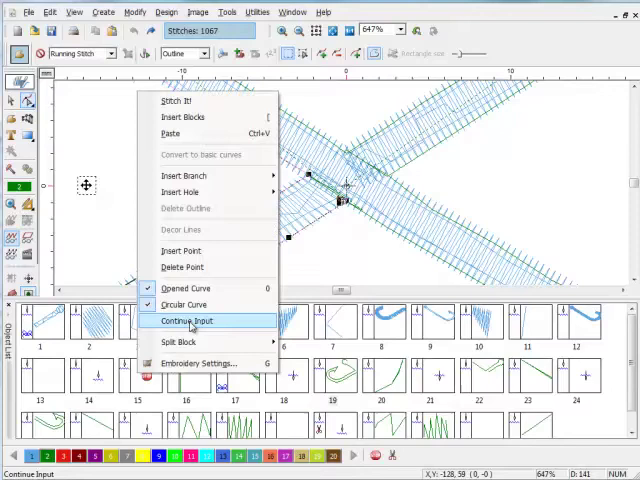
Begin a manual split of the outline block where the two hooks cross.
click(180, 342)
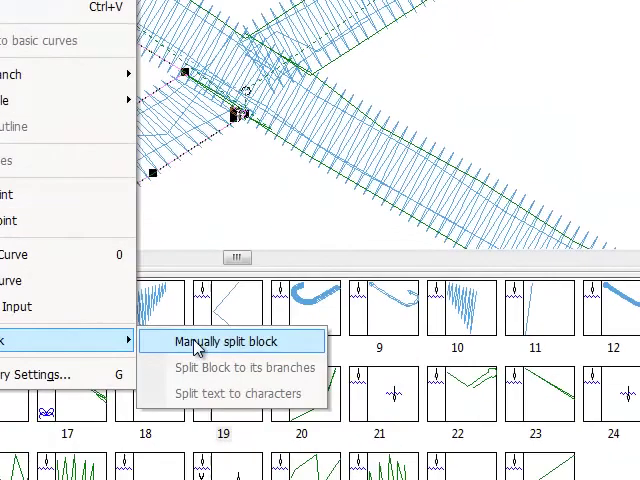
click(220, 340)
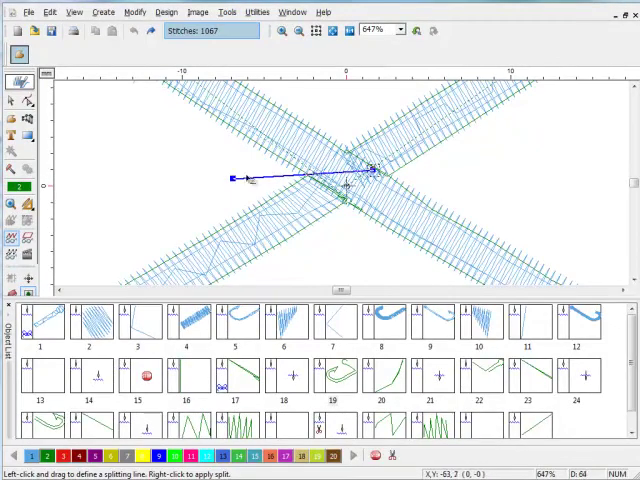
mouse_move(332, 112)
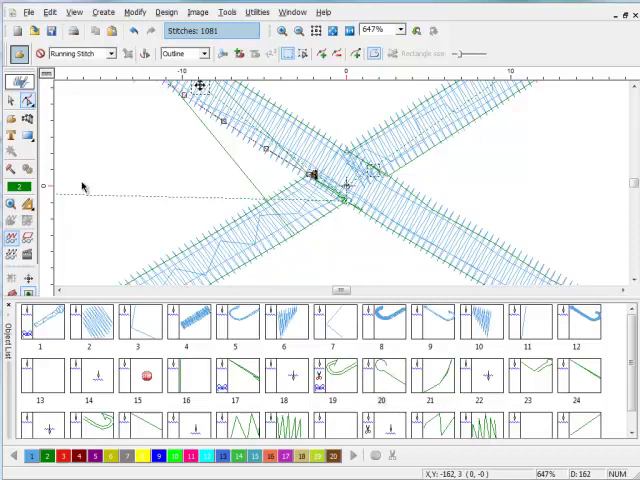
Split the other hook's outline block at the crossing and apply it.
click(380, 384)
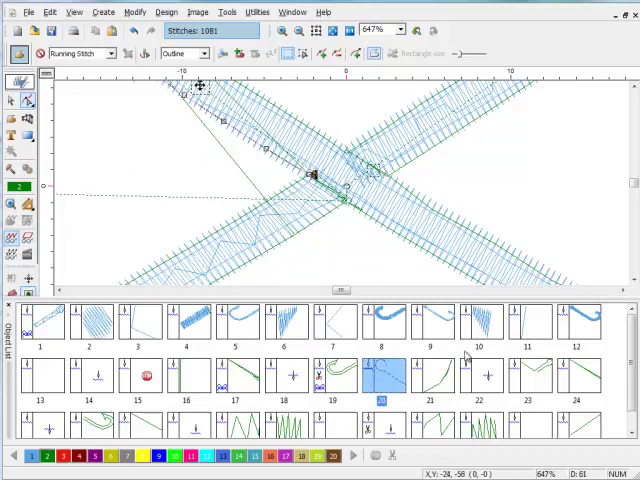
mouse_move(540, 380)
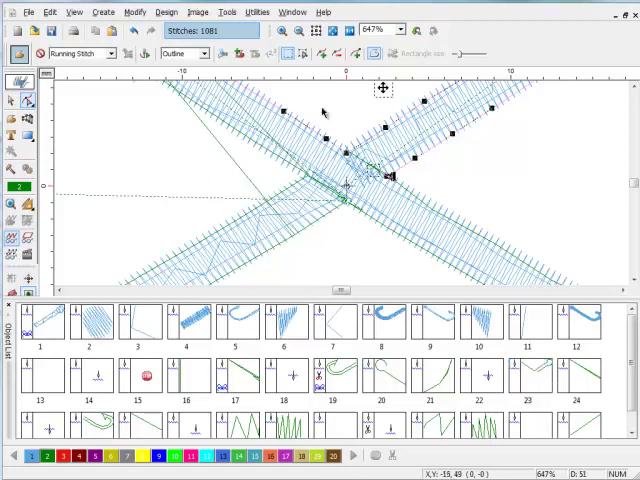
mouse_move(532, 380)
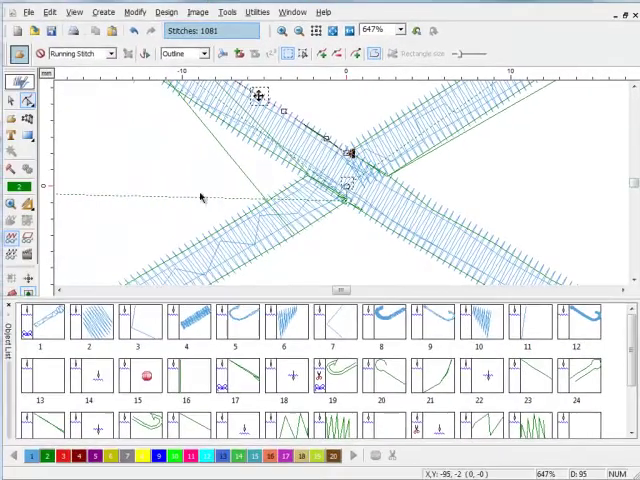
click(298, 30)
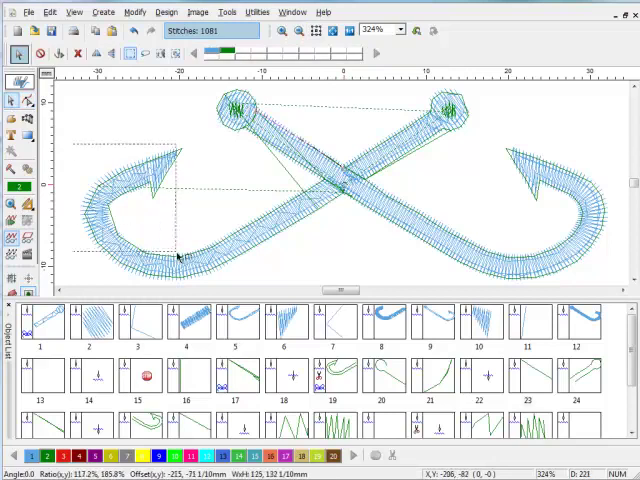
Marquee-select the left-pointing hook and delete it, leaving one hook at 717 stitches.
drag(178, 256, 228, 288)
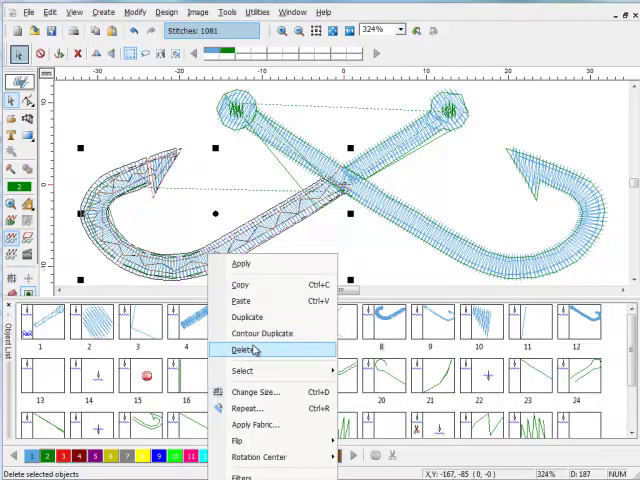
click(244, 348)
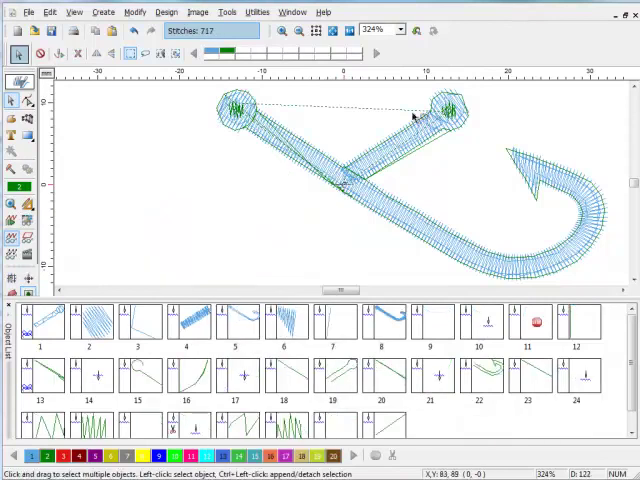